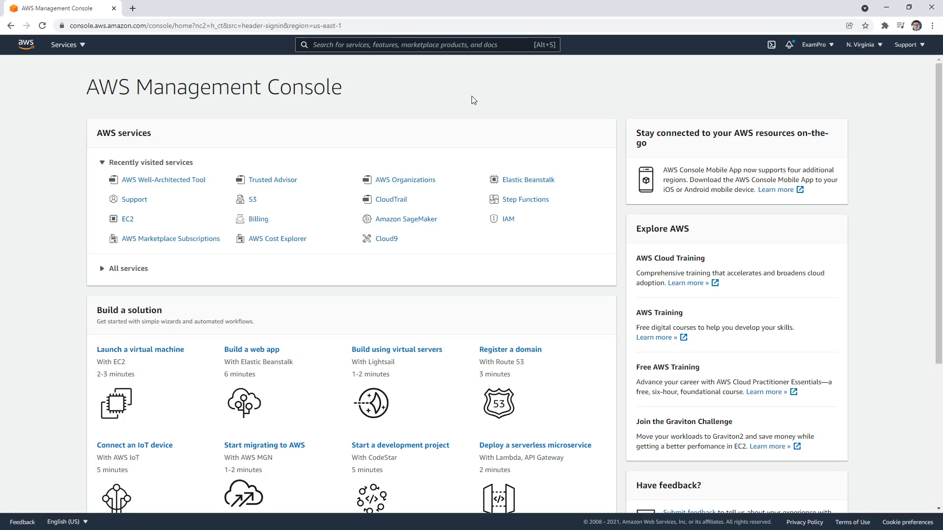
Step: Search the console for 'artifact' and open the AWS Artifact service
click(427, 44)
text(artifact)
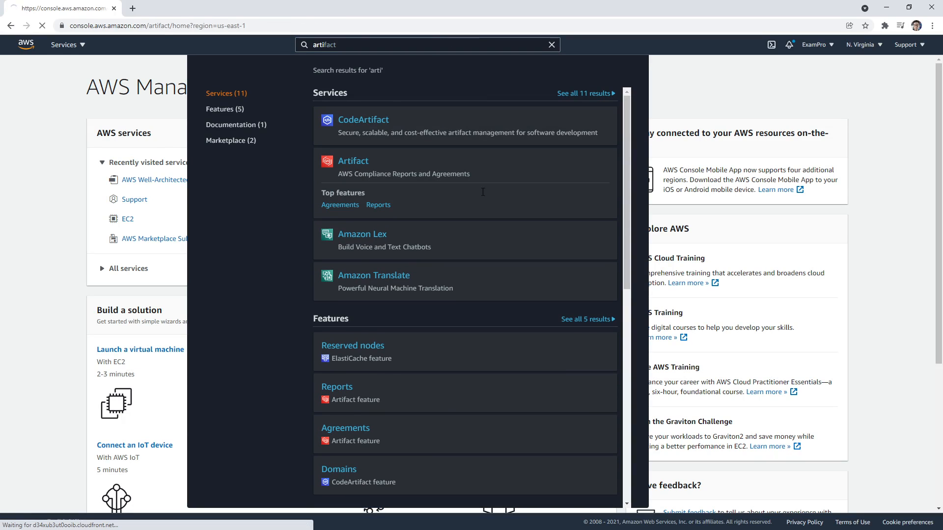
click(354, 160)
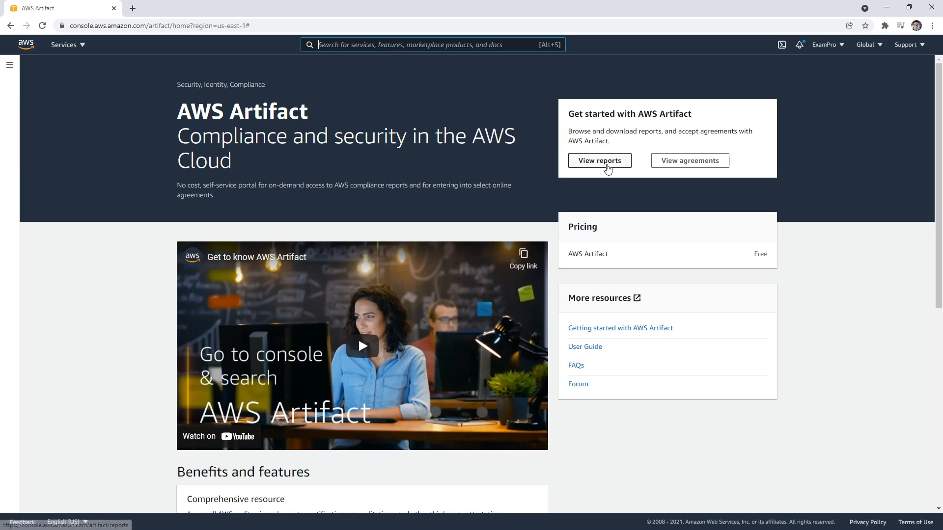
Step: Search reports for 'canada' and download the Government of Canada (GC) Partner Package PDF
click(600, 160)
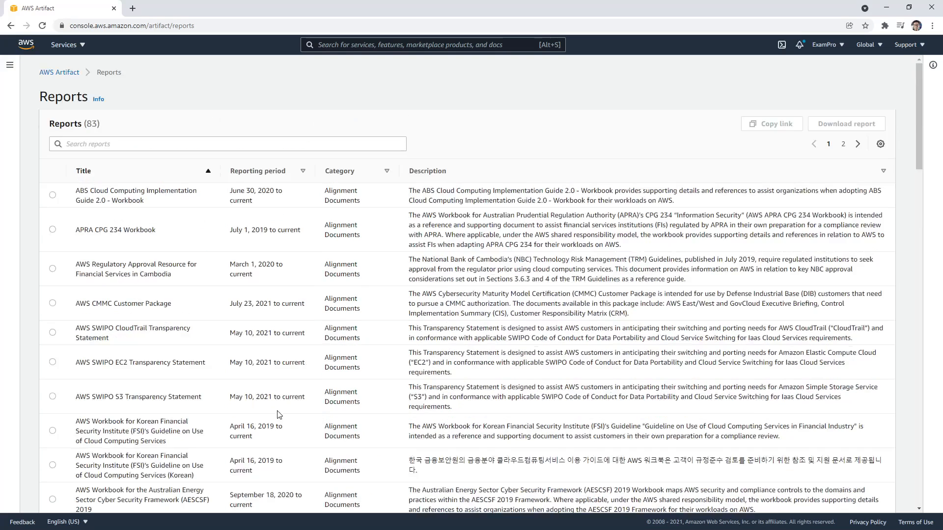
text(canada)
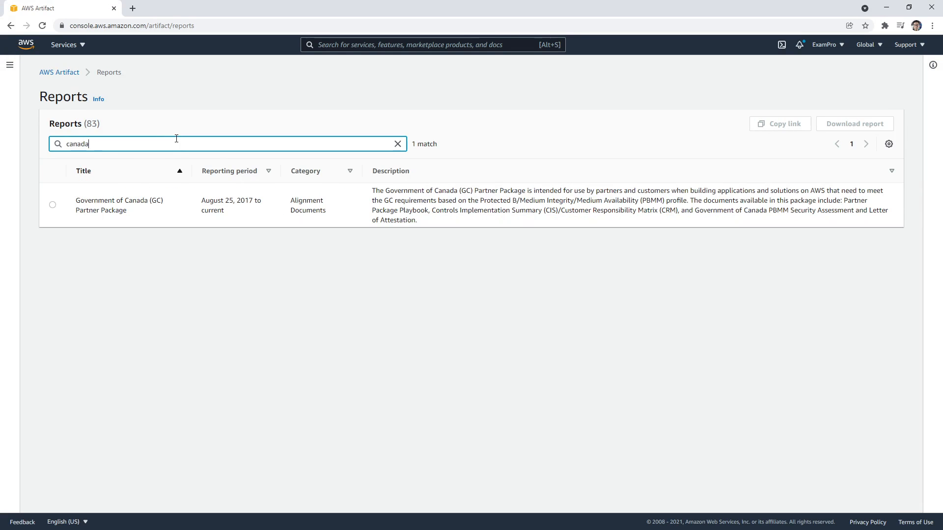
click(52, 205)
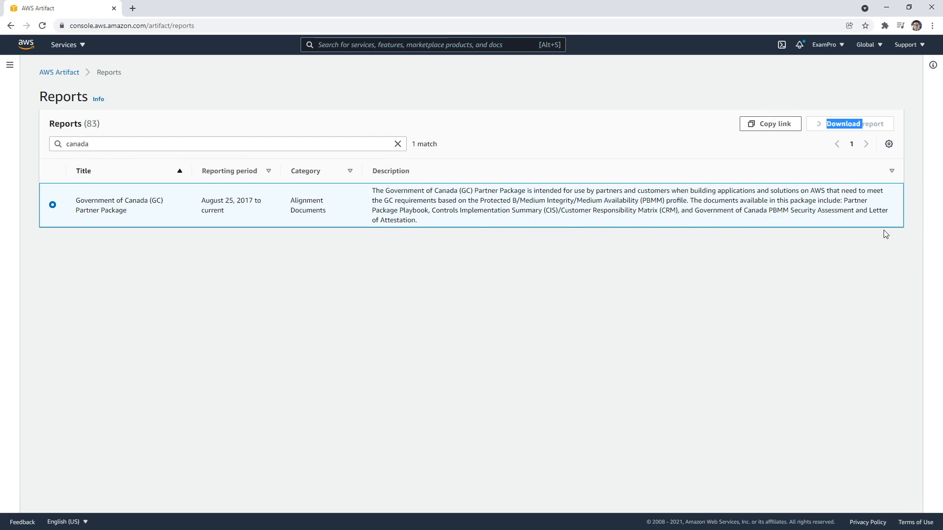
click(853, 124)
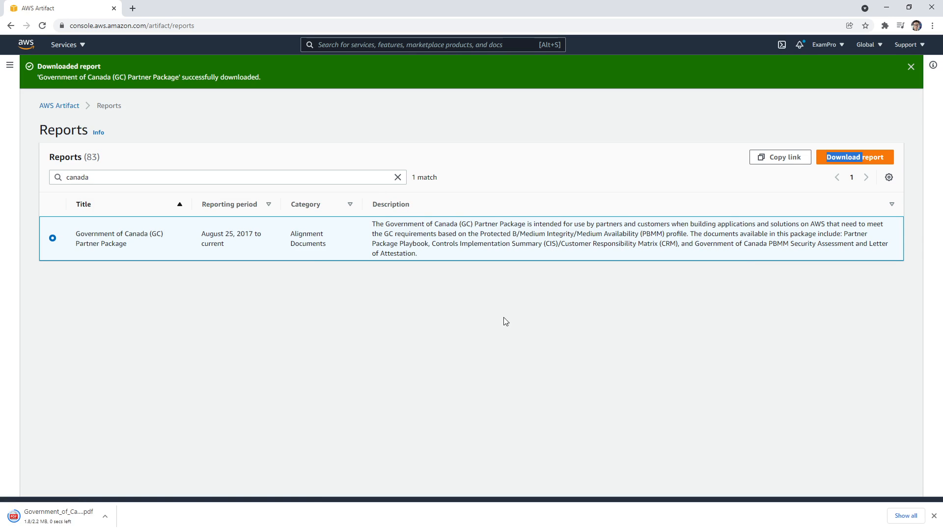
click(105, 516)
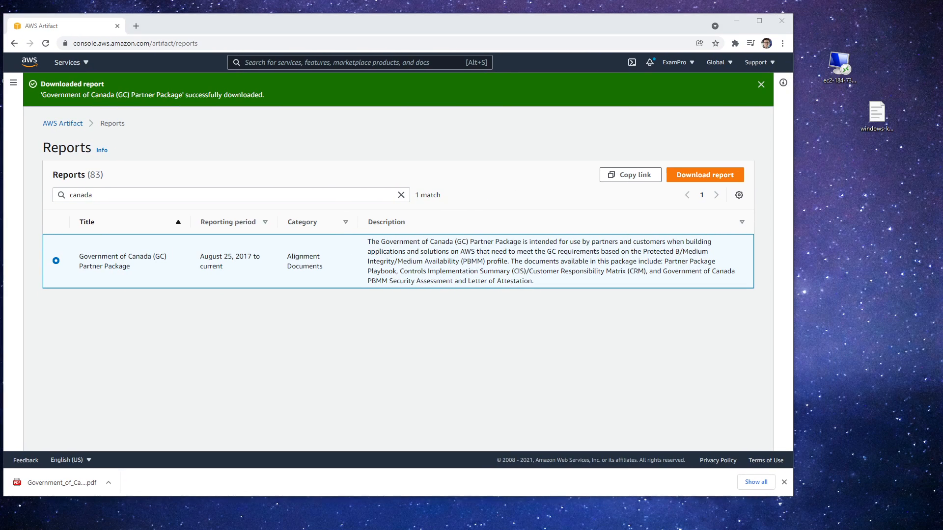
mouse_move(847, 225)
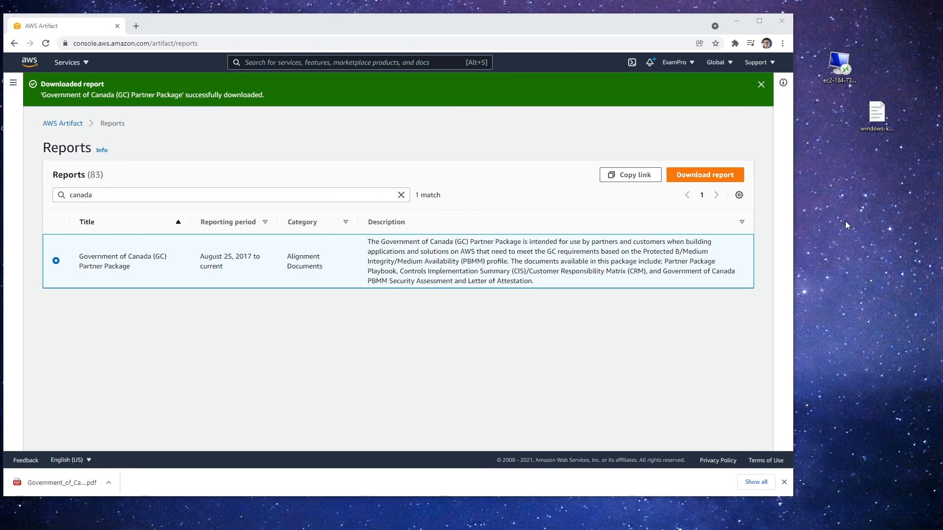
Step: Open the downloaded GC Partner Package PDF from the desktop
right_click(840, 209)
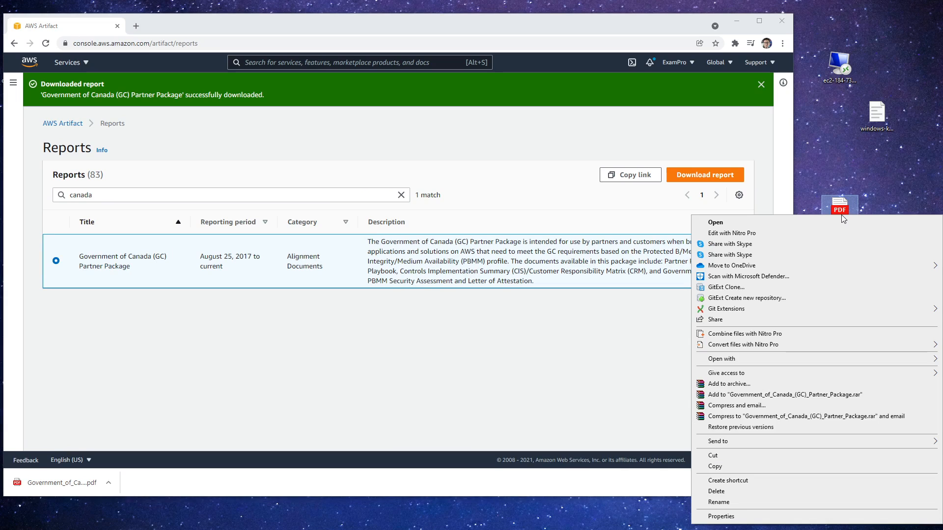
mouse_move(738, 360)
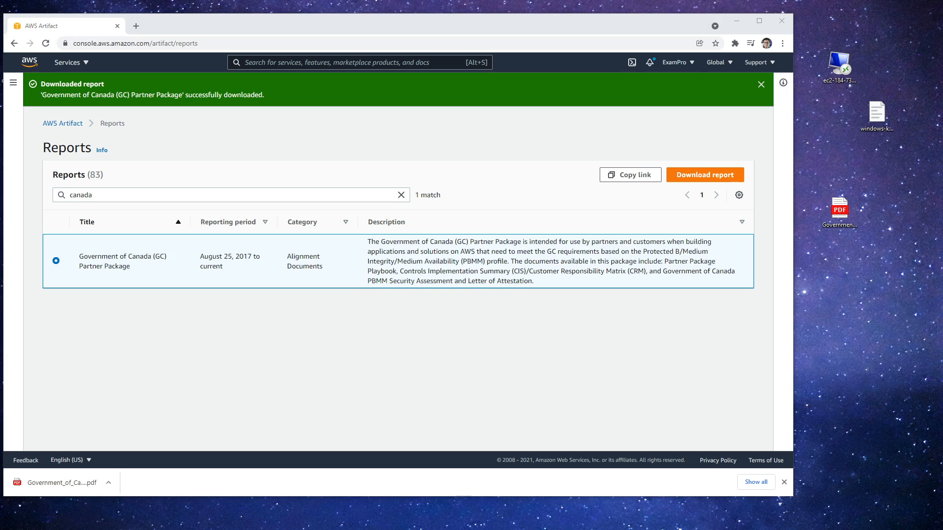
click(58, 482)
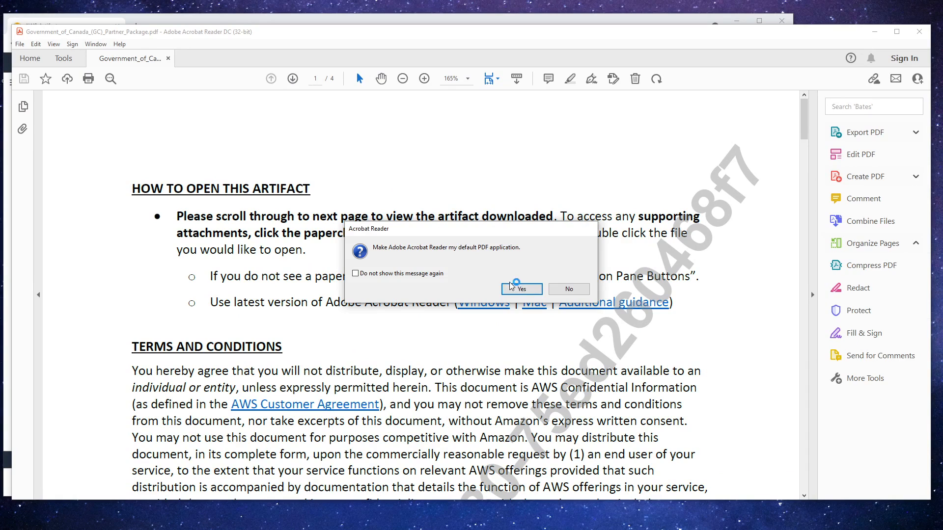
Step: Open the attached GC_AWS_Controls_Summary_Analysis_CIS_CRM.xlsx from the PDF's Attachments panel
click(519, 289)
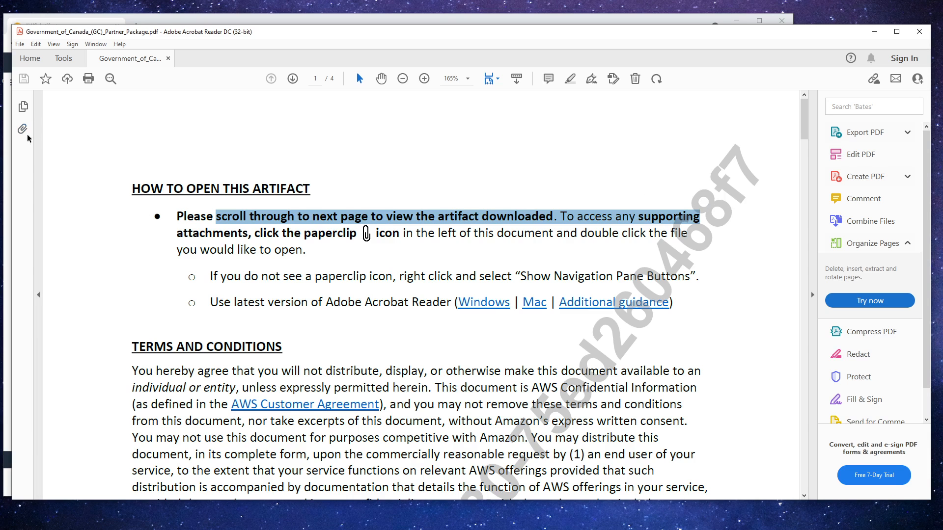
click(23, 129)
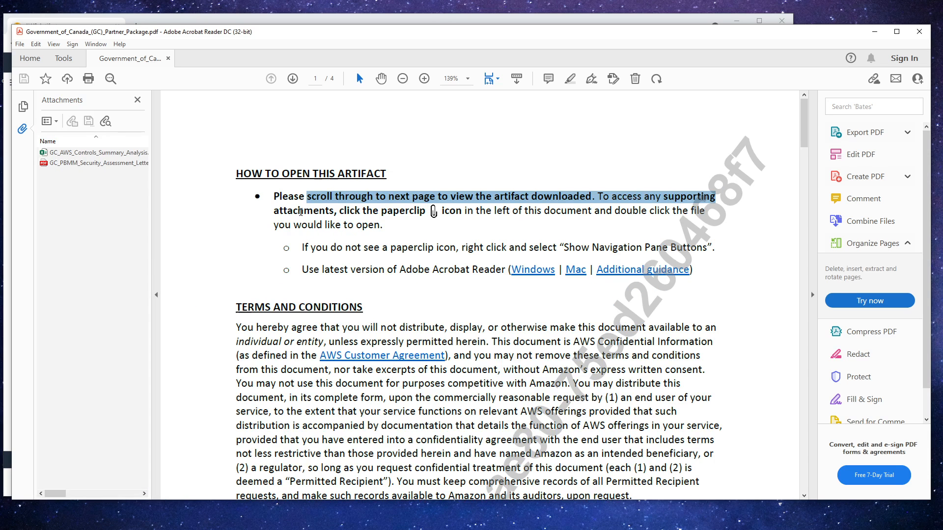
scroll(down, 3)
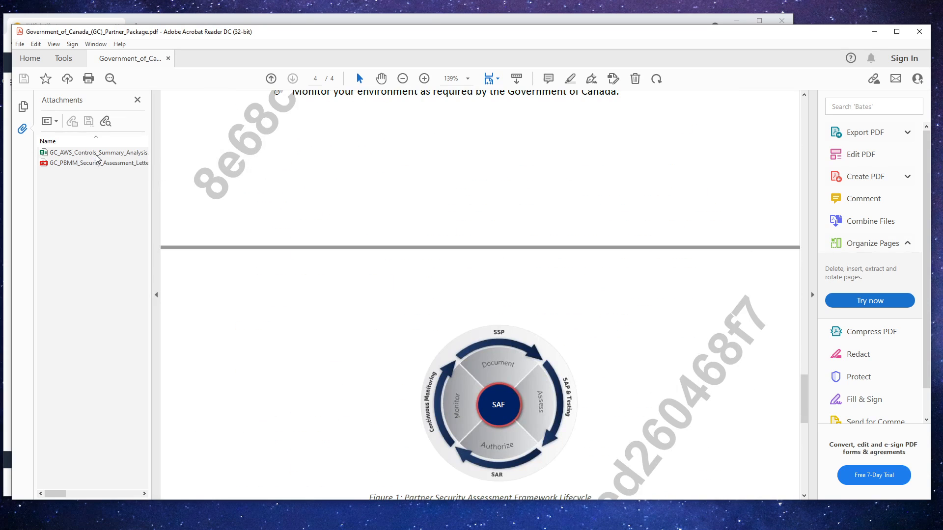
right_click(94, 152)
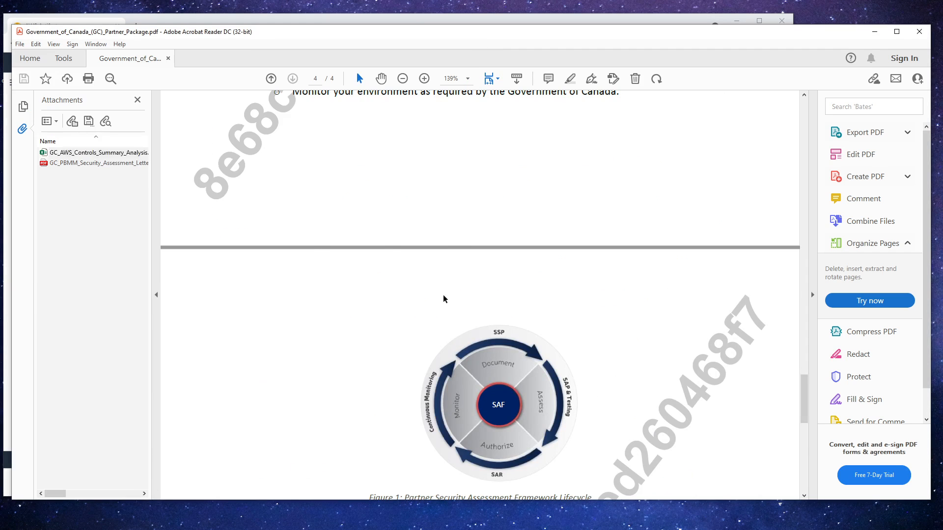
double_click(98, 153)
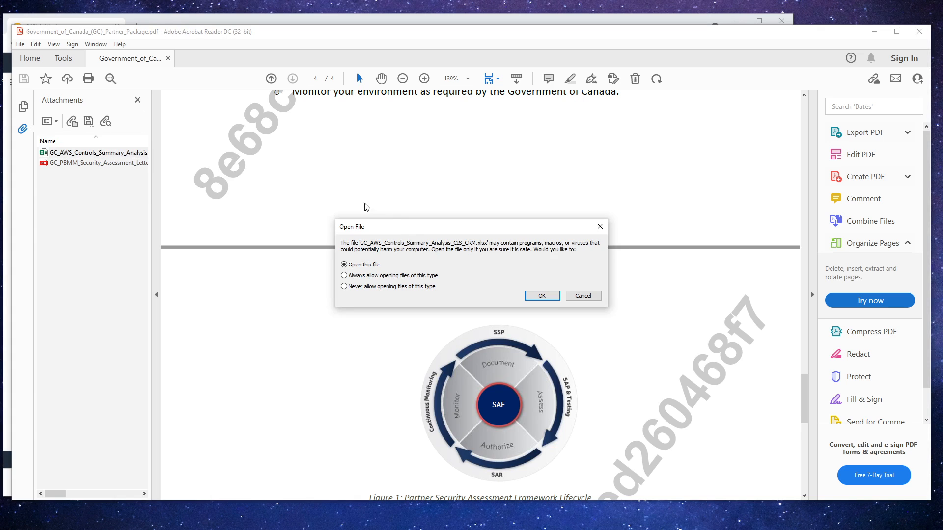
click(581, 296)
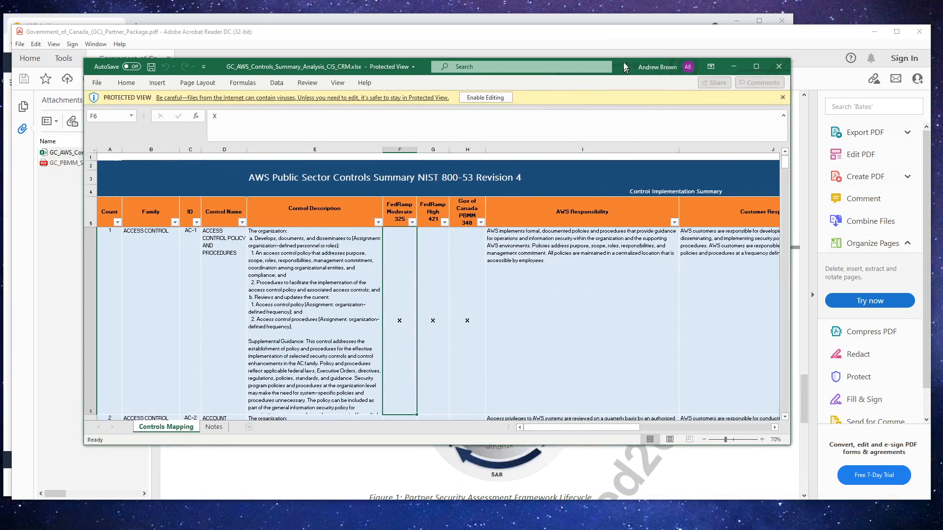
Step: Scroll through the Controls Mapping sheet to contingency planning controls, then close Excel
scroll(down, 3)
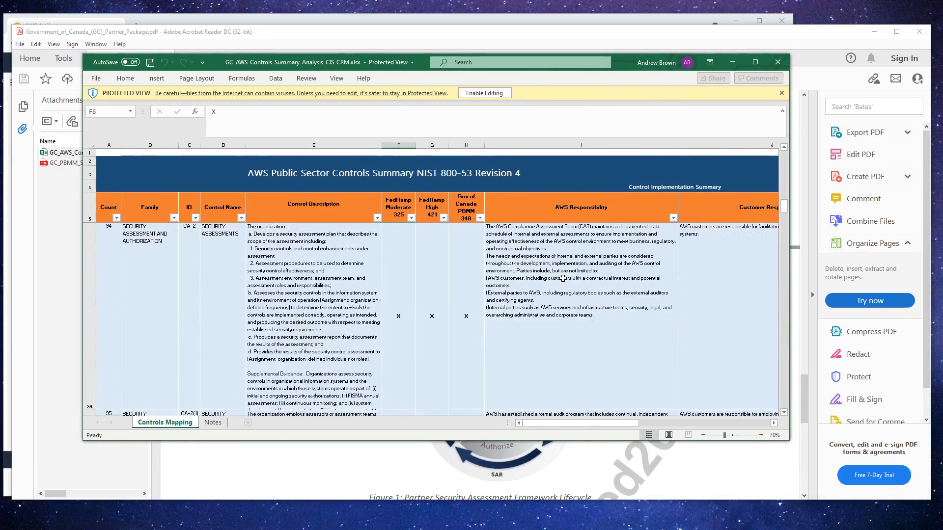
scroll(down, 3)
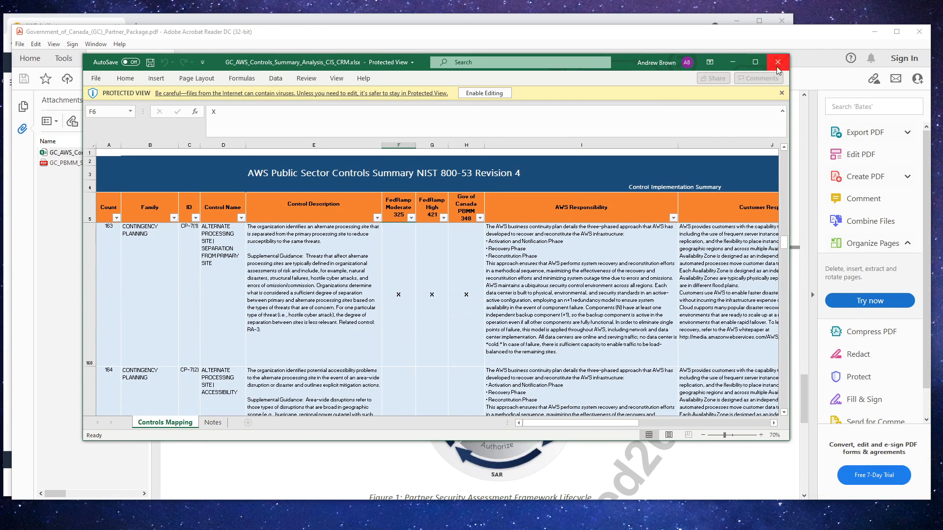
click(776, 62)
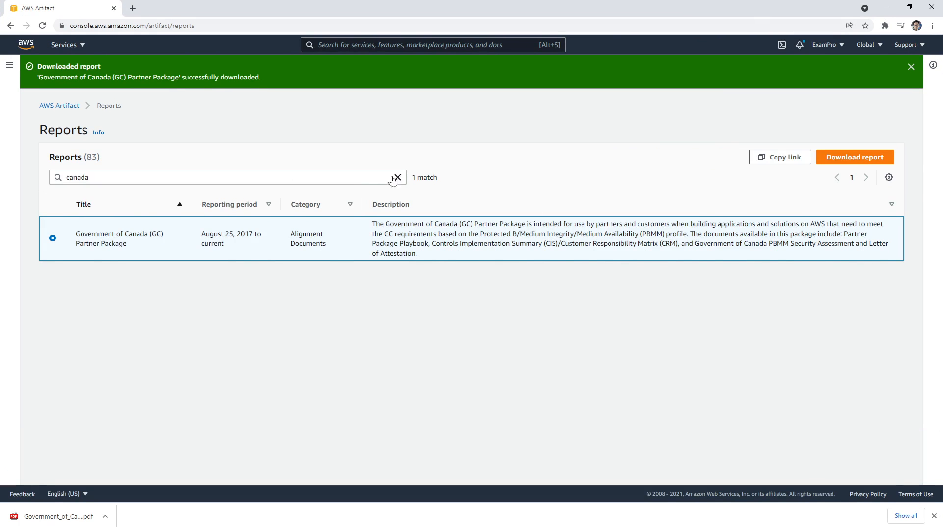
Step: Search the reports list for 'fed' to show the two FedRAMP reports
text(fed)
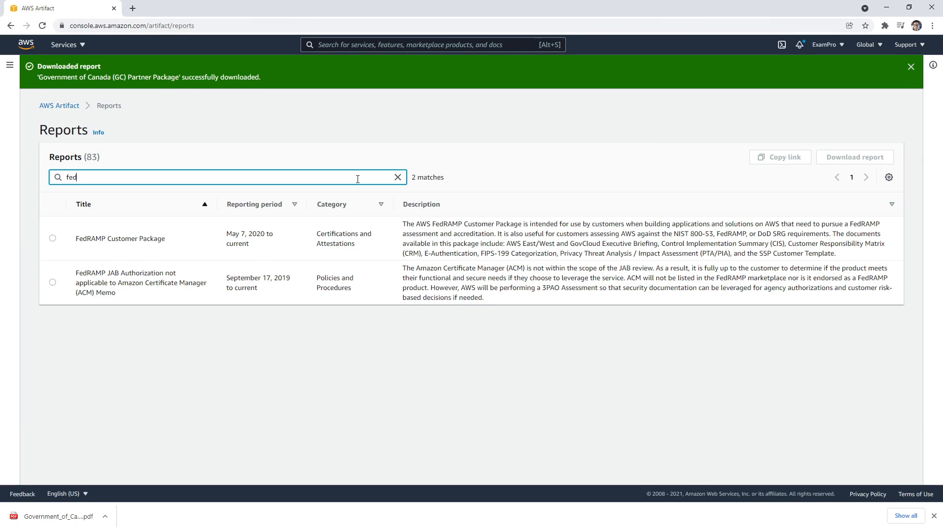
mouse_move(264, 244)
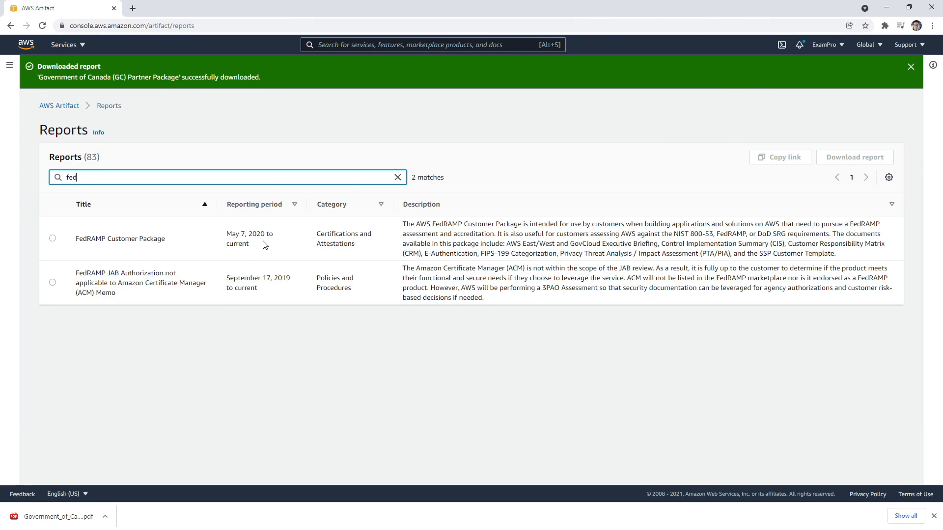